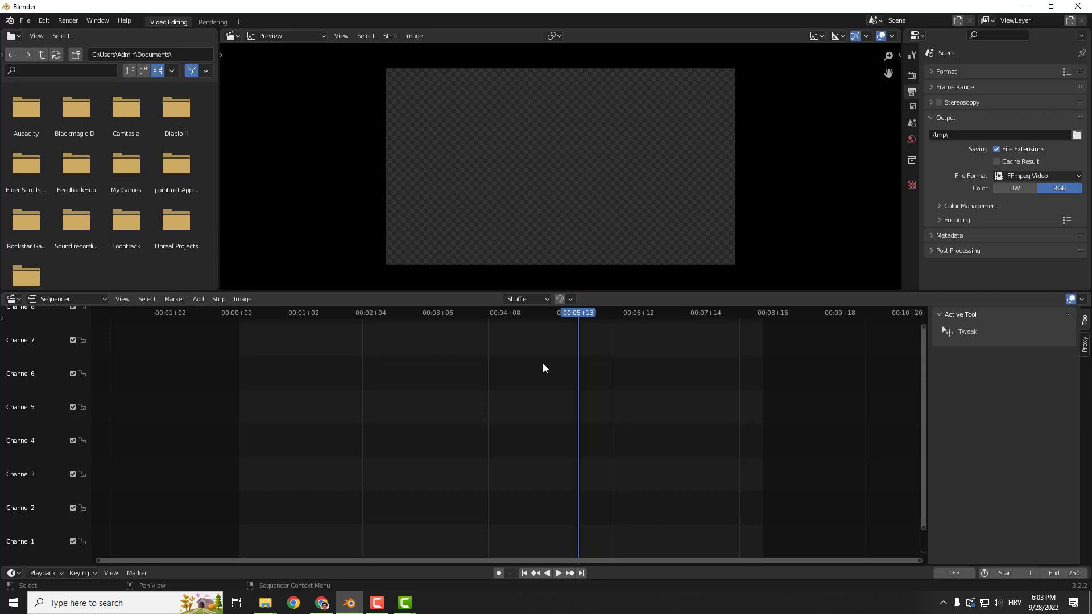
mouse_move(265, 602)
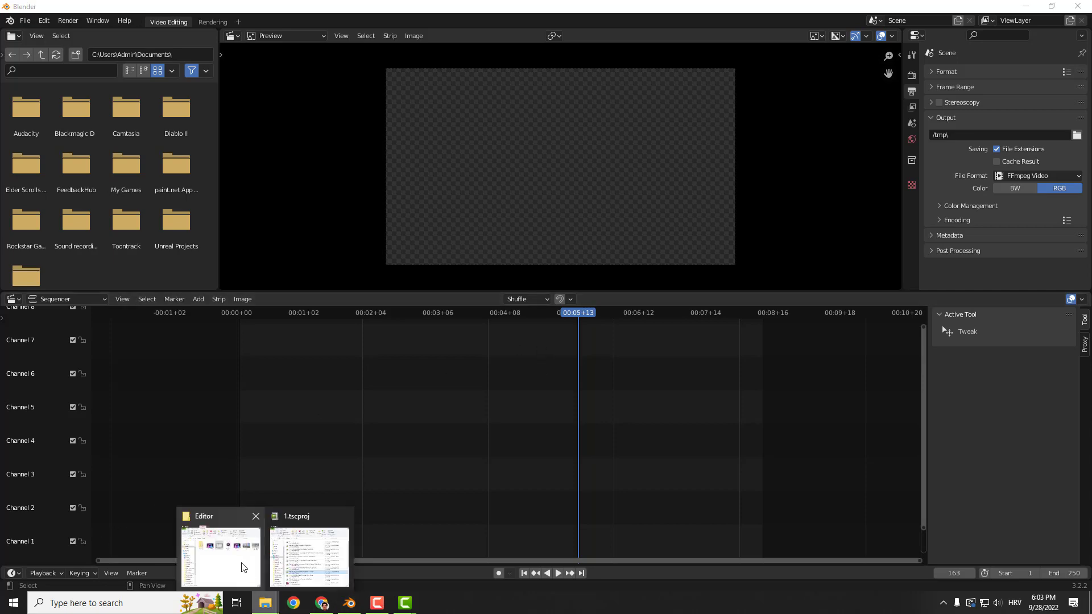
Bring the Editor folder forward and pick the seagulls image to add to the sequencer
click(220, 557)
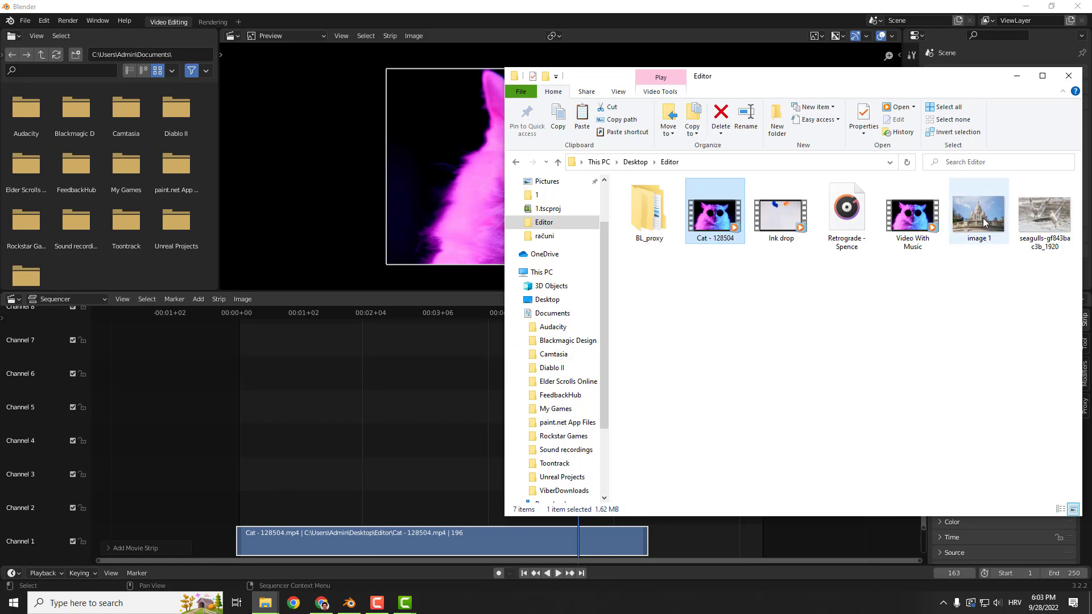
click(1044, 211)
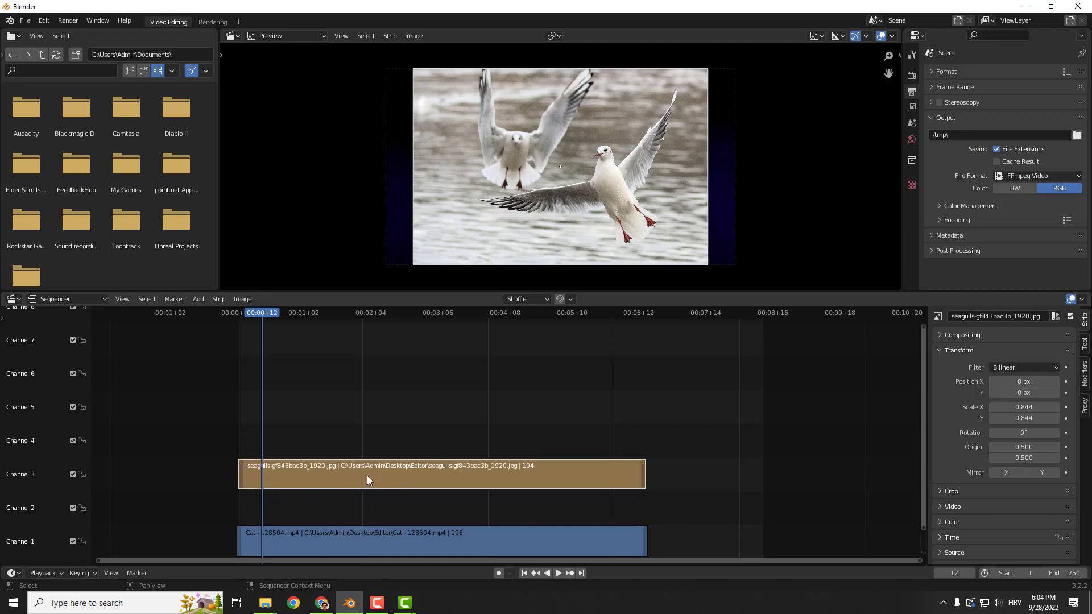
mouse_move(381, 477)
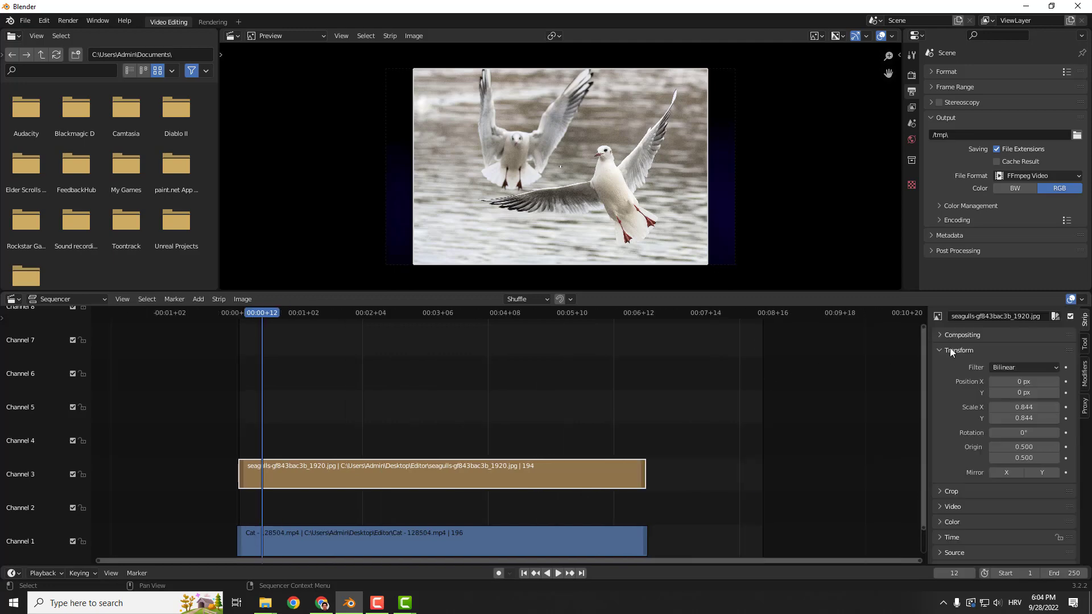
Fold away the seagulls strip's Transform panel in the Strip sidebar
click(957, 350)
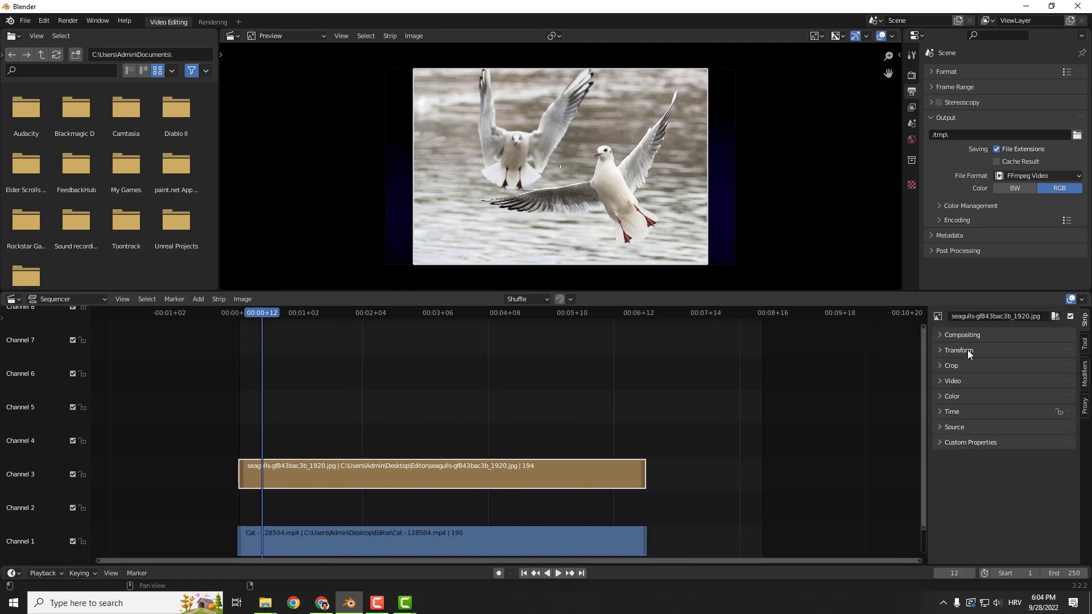
Reopen the seagulls strip's Transform panel and enter a scale of 0.3
click(959, 351)
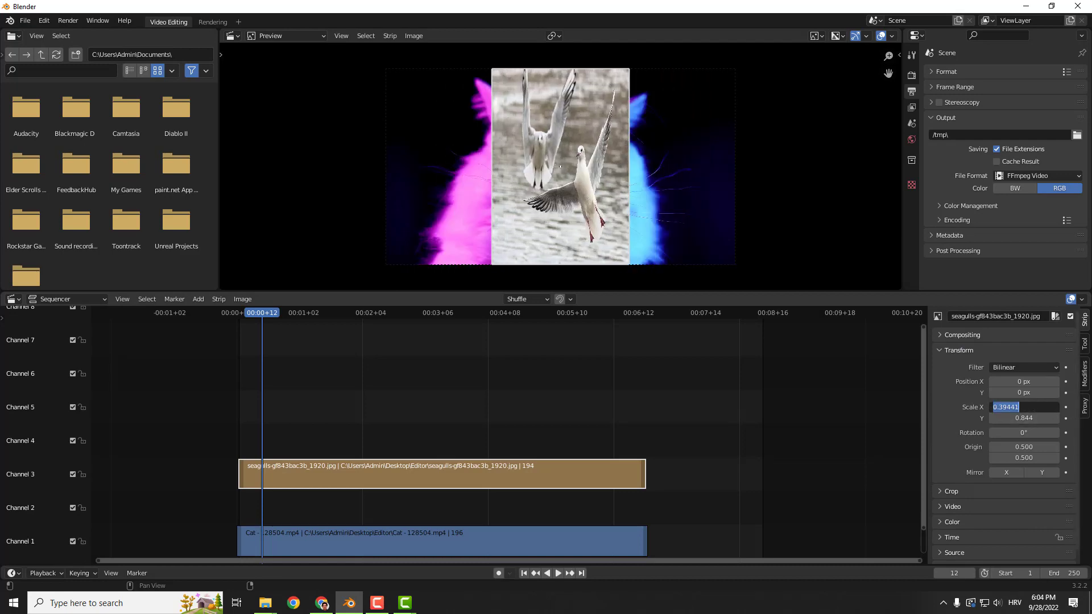
text(0.300)
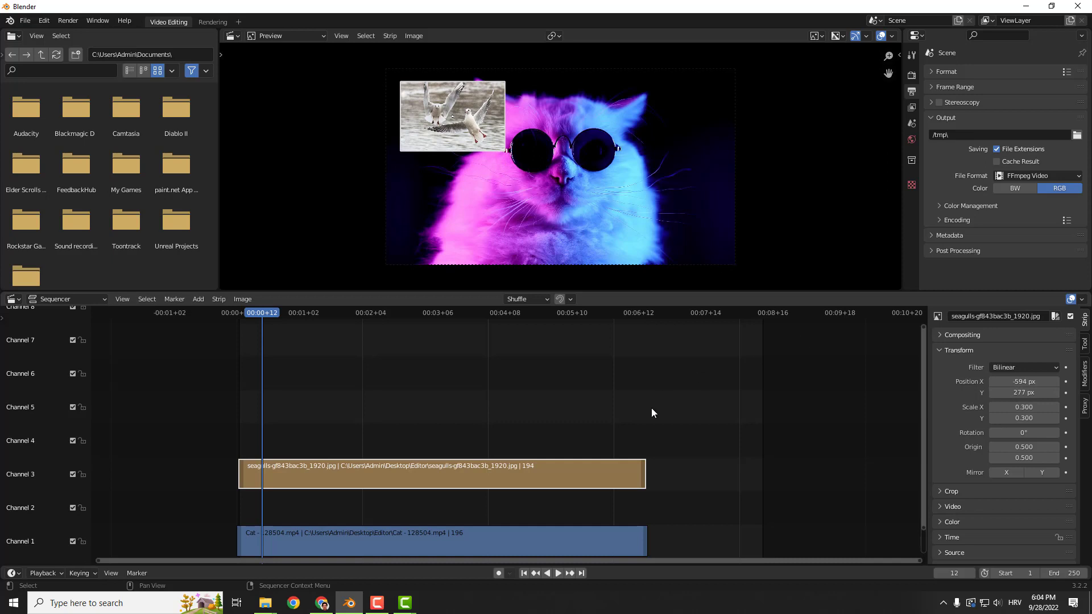
mouse_move(621, 376)
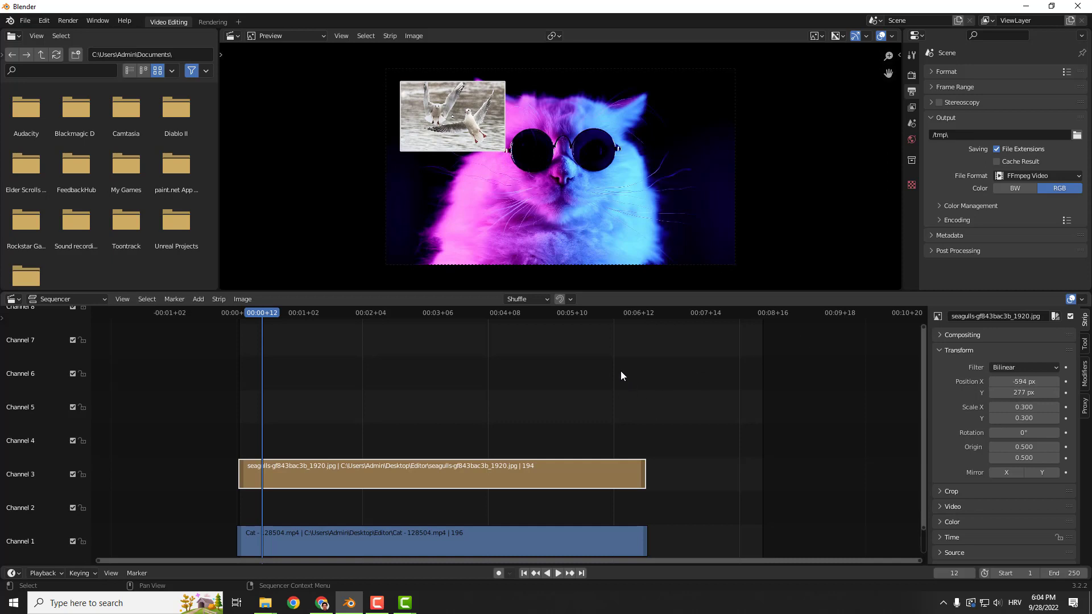